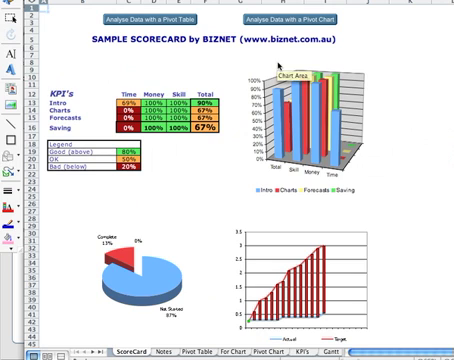
mouse_move(298, 22)
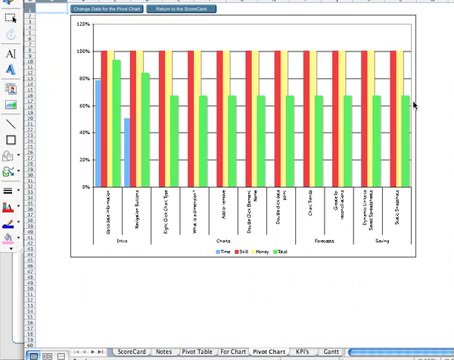
mouse_move(268, 52)
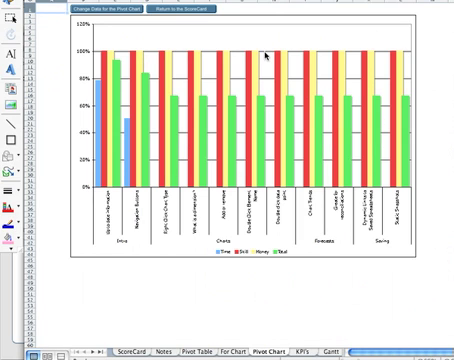
mouse_move(180, 46)
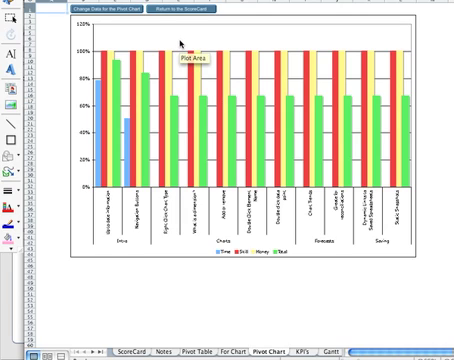
- Bring up the context menu on the pivot column chart's chart area
right_click(184, 56)
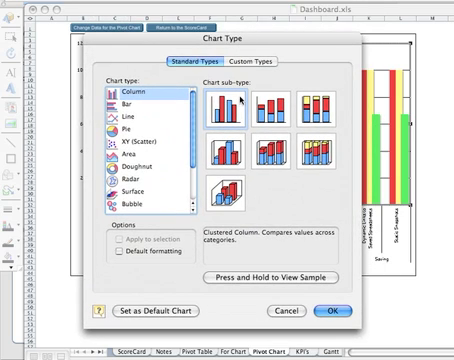
- Choose Chart Type and select Bar from the Standard Types list
click(270, 104)
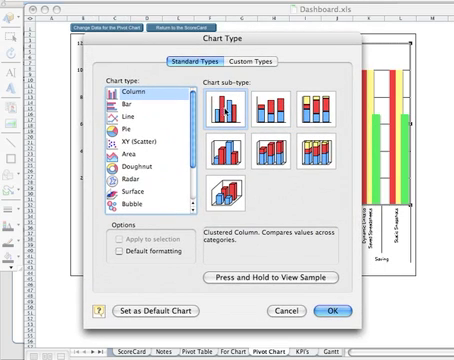
click(128, 108)
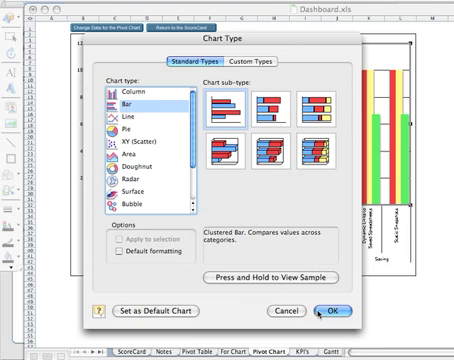